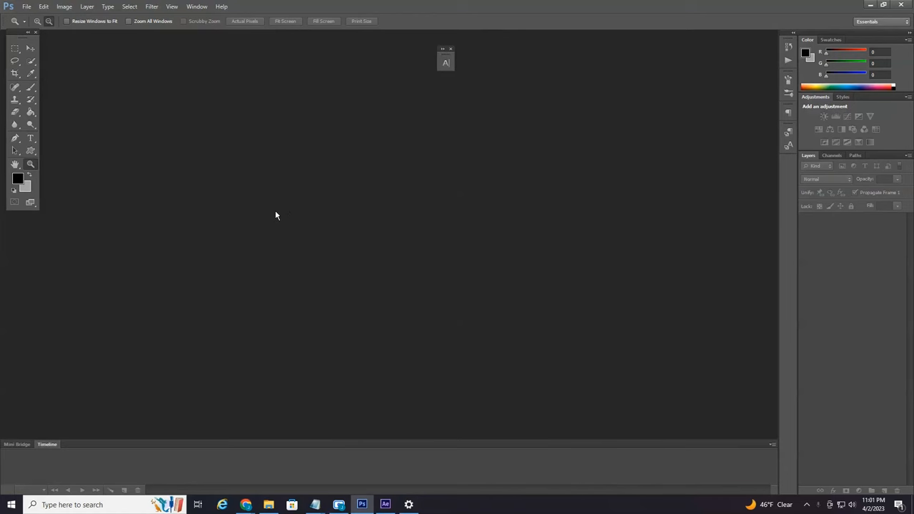
mouse_move(77, 79)
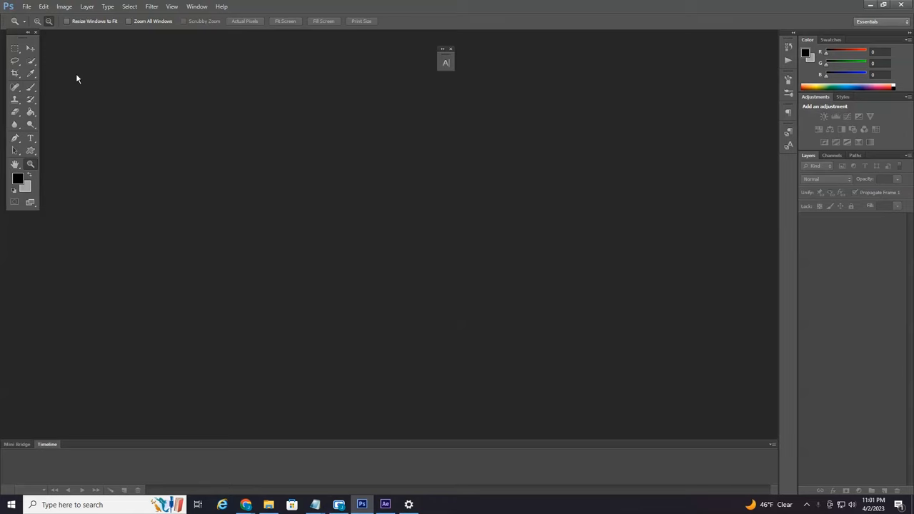
Step: Open the 8445cover coastal landscape photo from the Desktop via File > Open
click(26, 5)
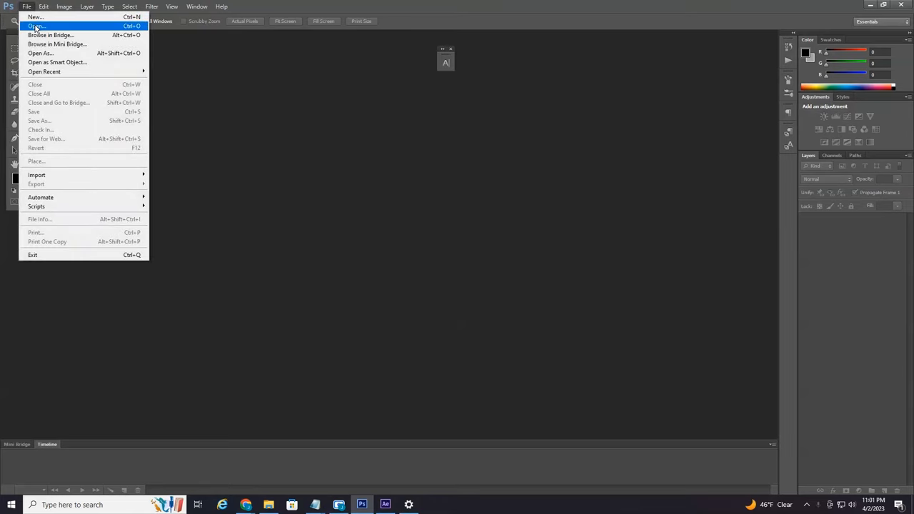
click(35, 26)
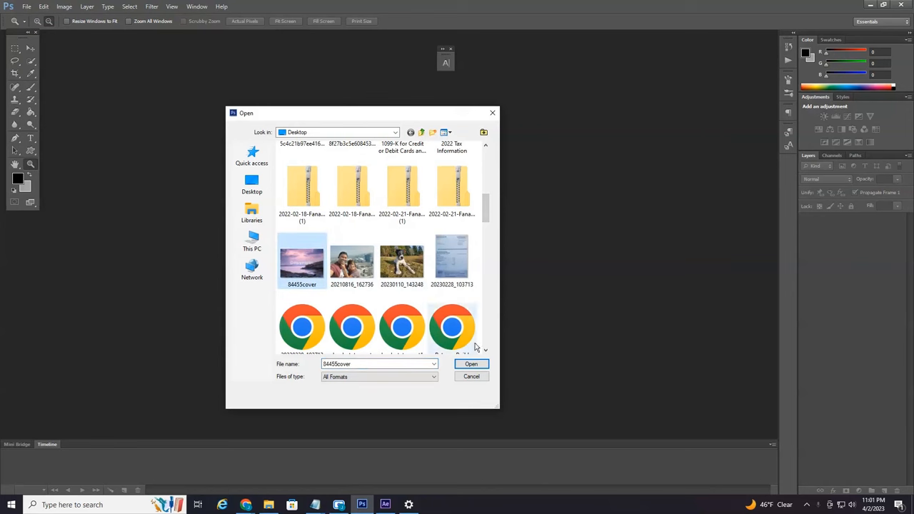
click(472, 364)
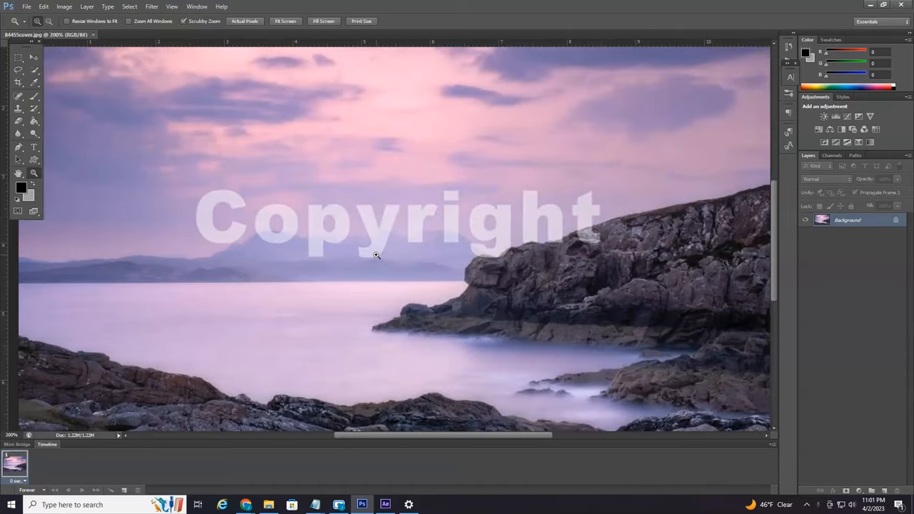
mouse_move(371, 252)
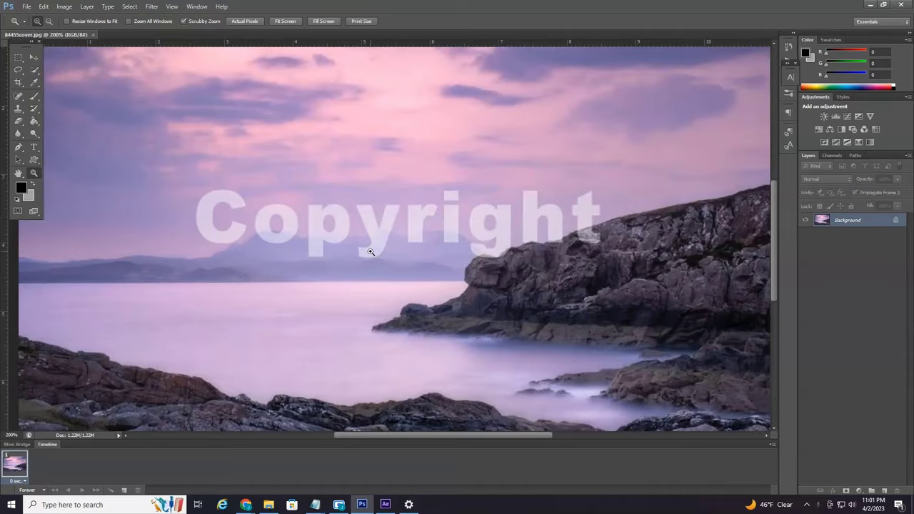
mouse_move(284, 251)
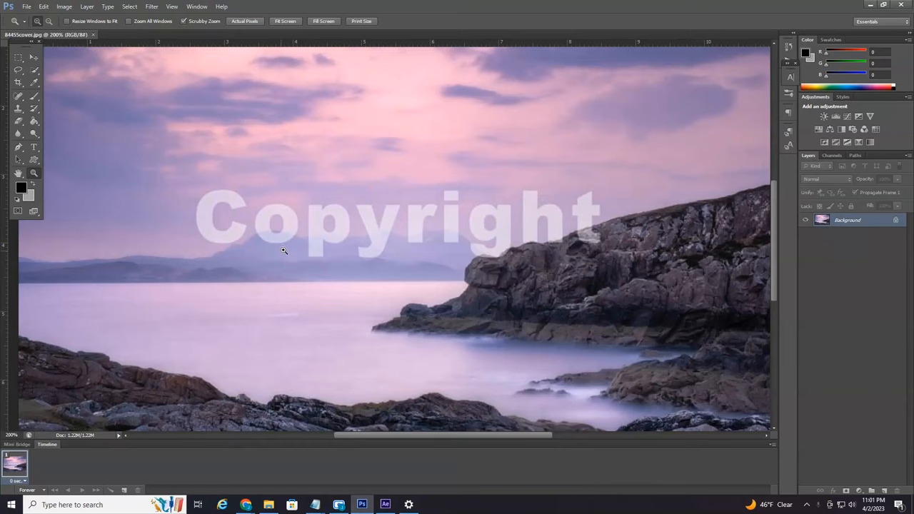
mouse_move(300, 215)
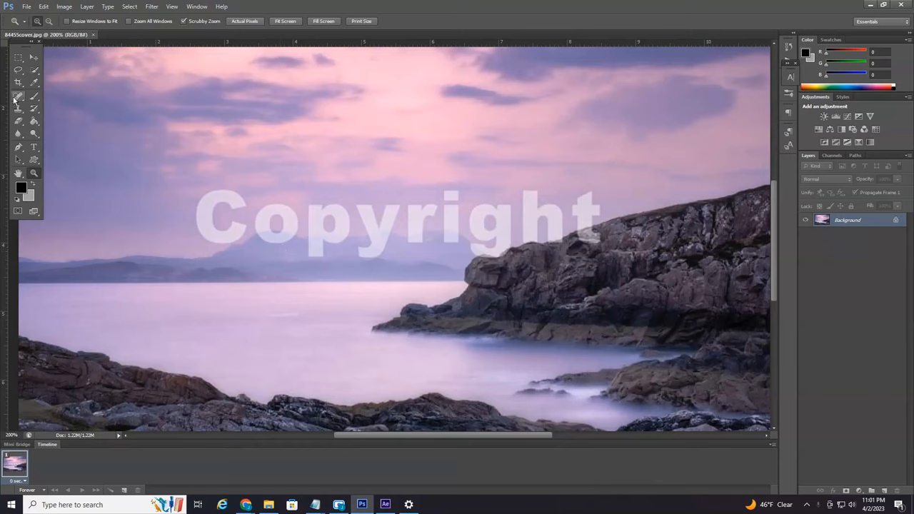
mouse_move(20, 102)
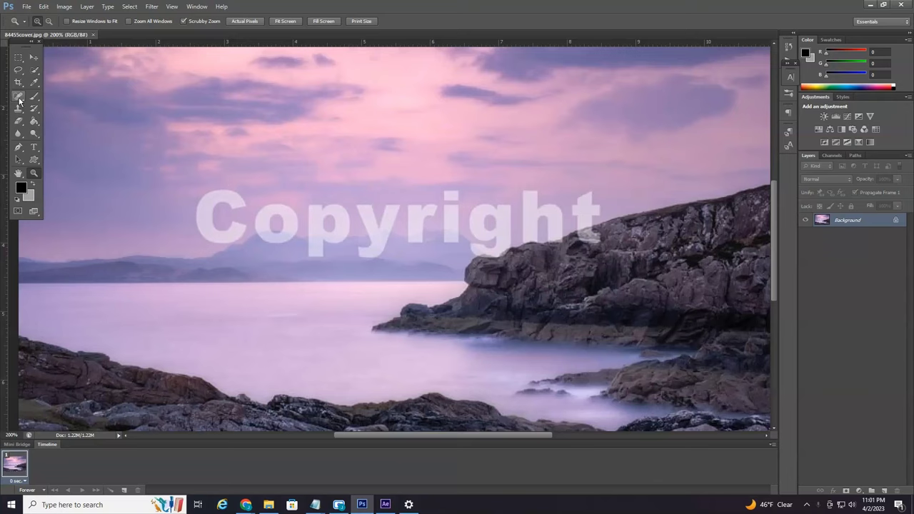
Step: Paint away the Copyright text with the Content-Aware Spot Healing Brush and fit the image on screen
click(19, 98)
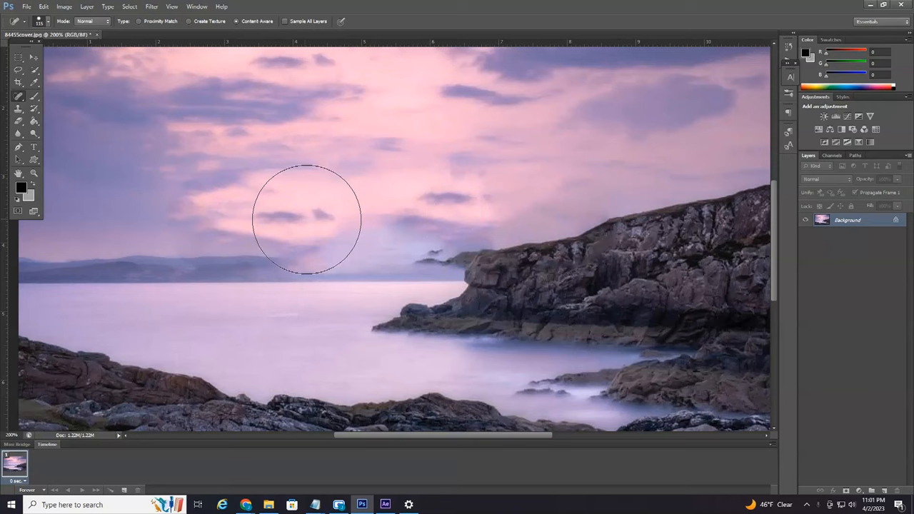
click(34, 173)
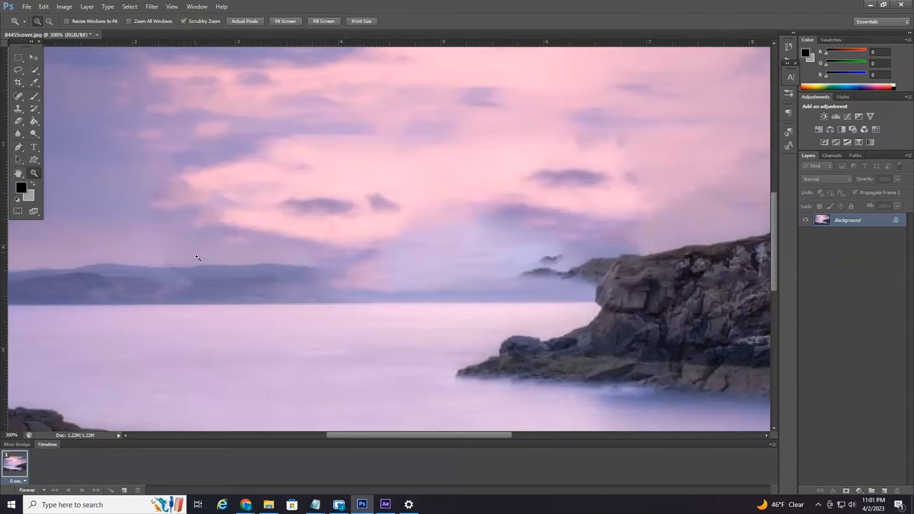
mouse_move(155, 185)
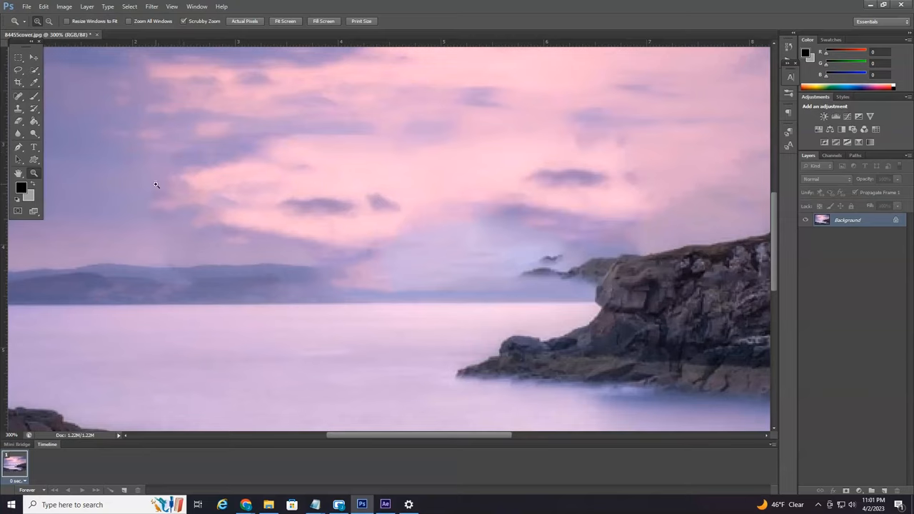
mouse_move(335, 150)
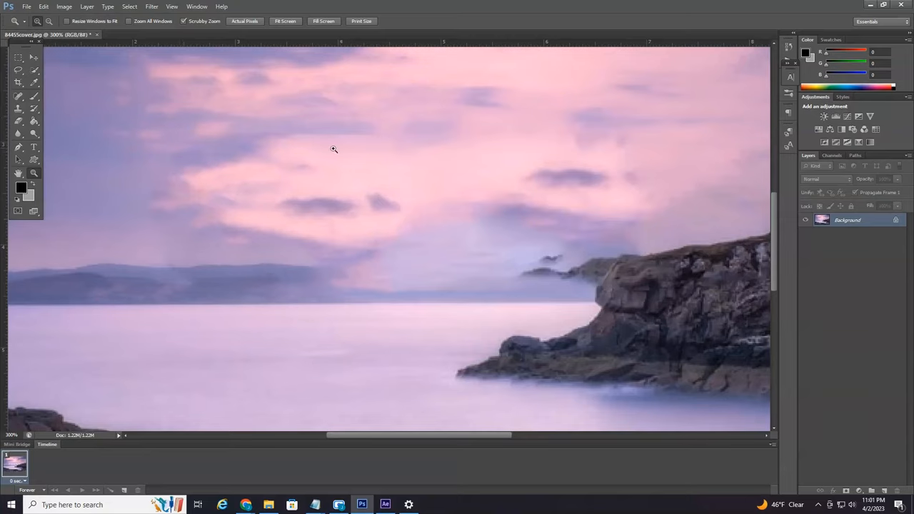
mouse_move(206, 111)
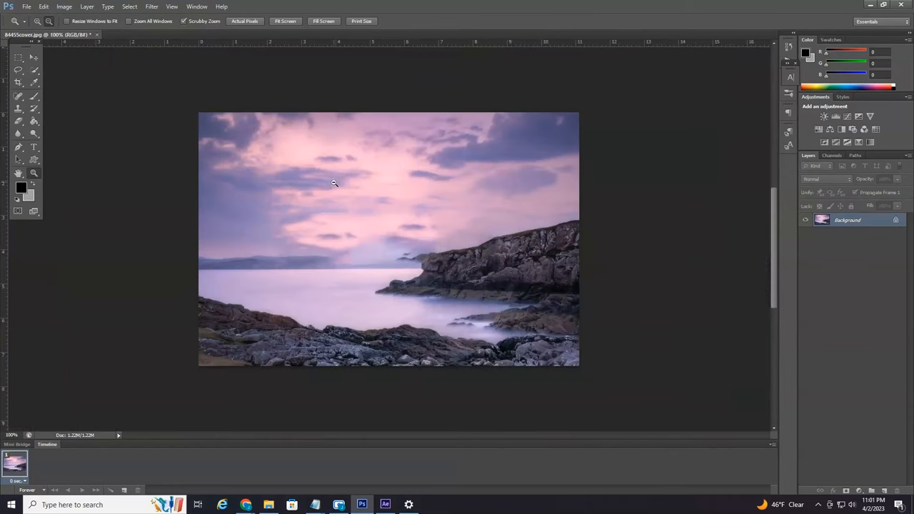
mouse_move(334, 223)
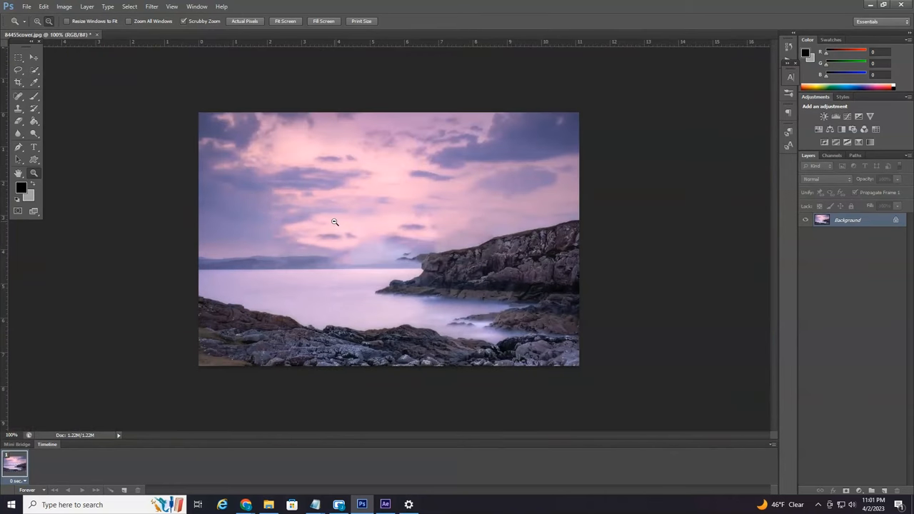
mouse_move(211, 180)
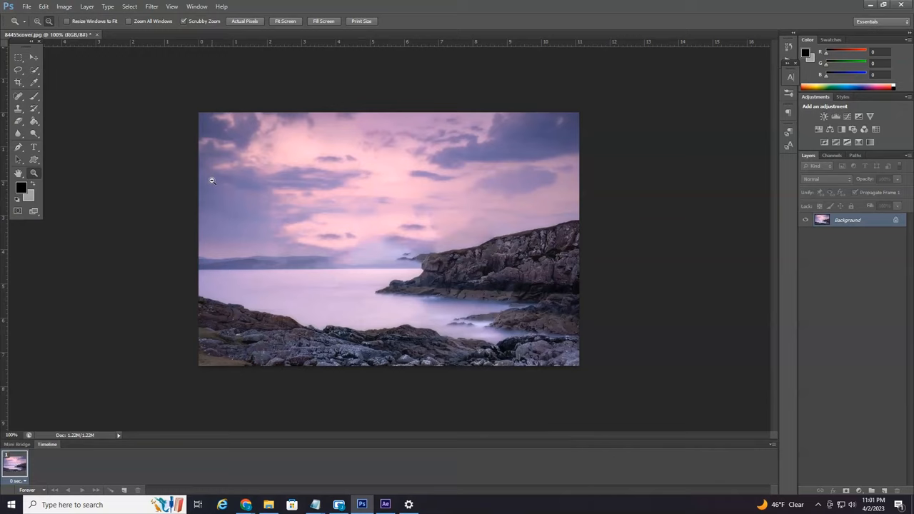
mouse_move(146, 172)
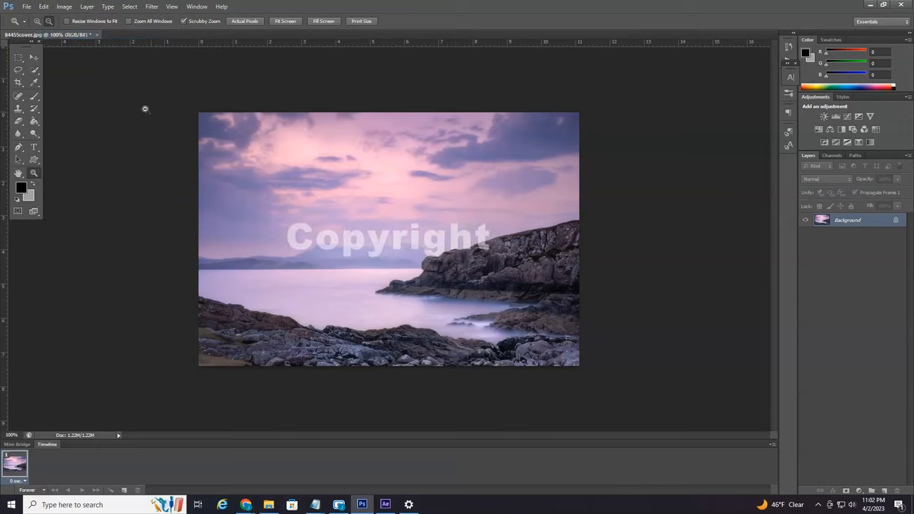
mouse_move(404, 240)
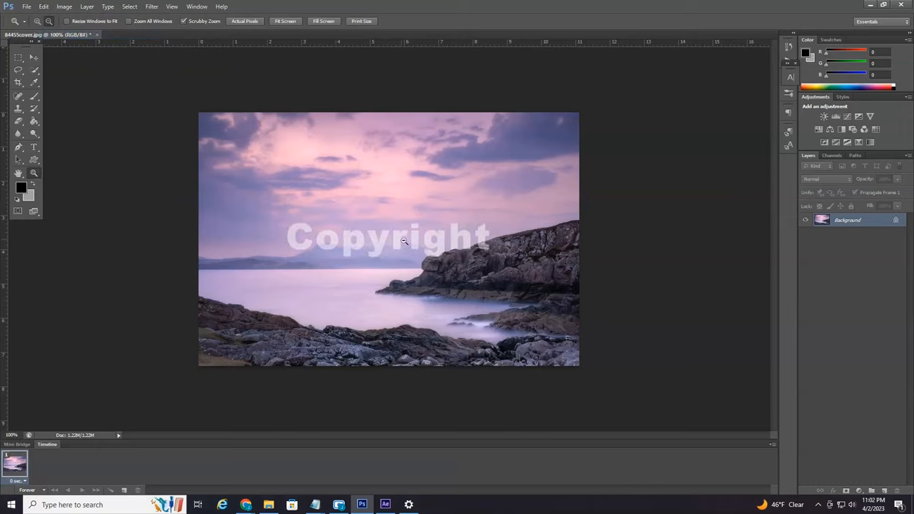
mouse_move(860, 227)
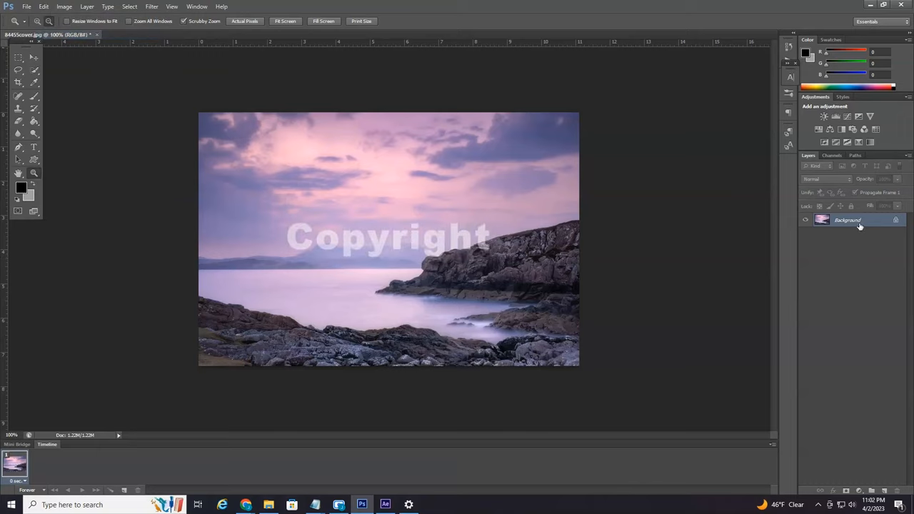
mouse_move(897, 223)
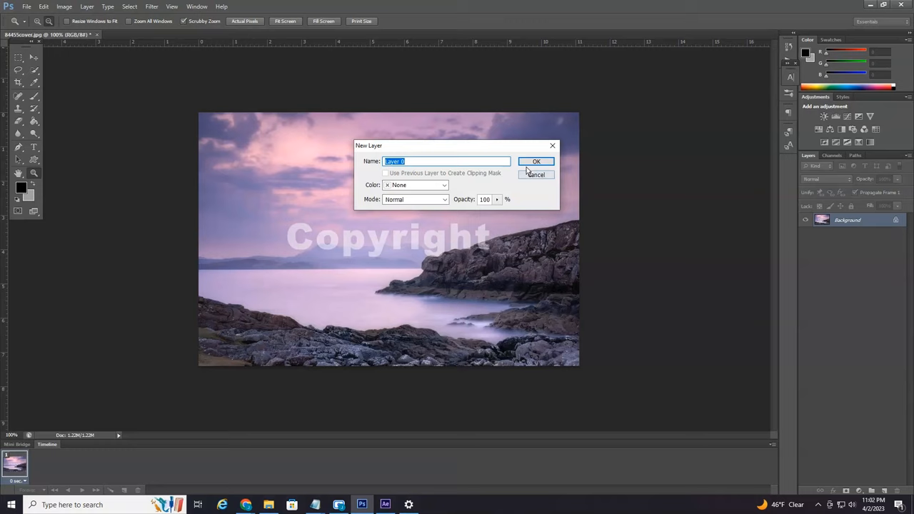
Step: Convert the Background to Layer 0, duplicate it, and make Layer 0 copy the working layer
click(537, 160)
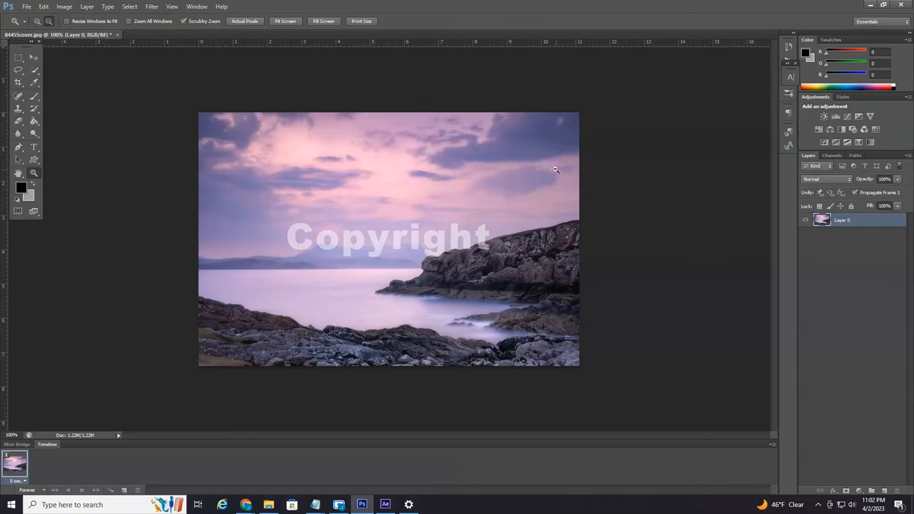
right_click(843, 220)
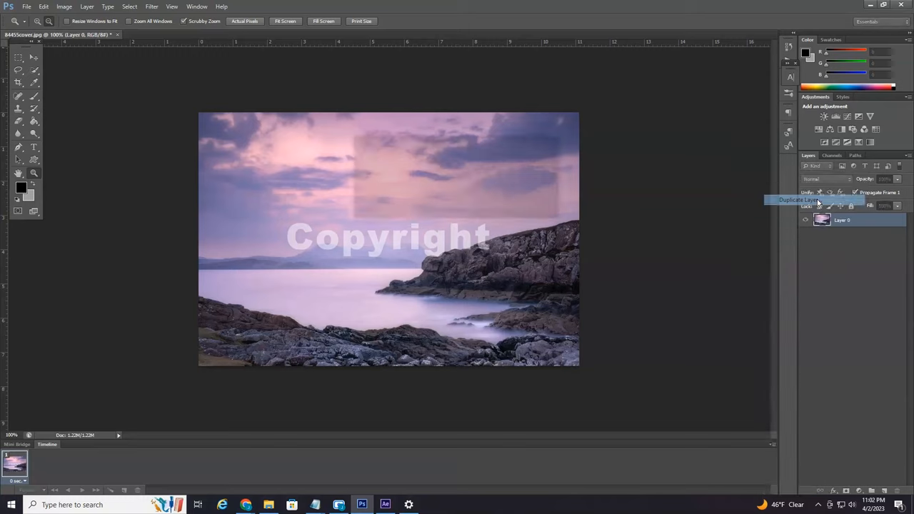
click(798, 200)
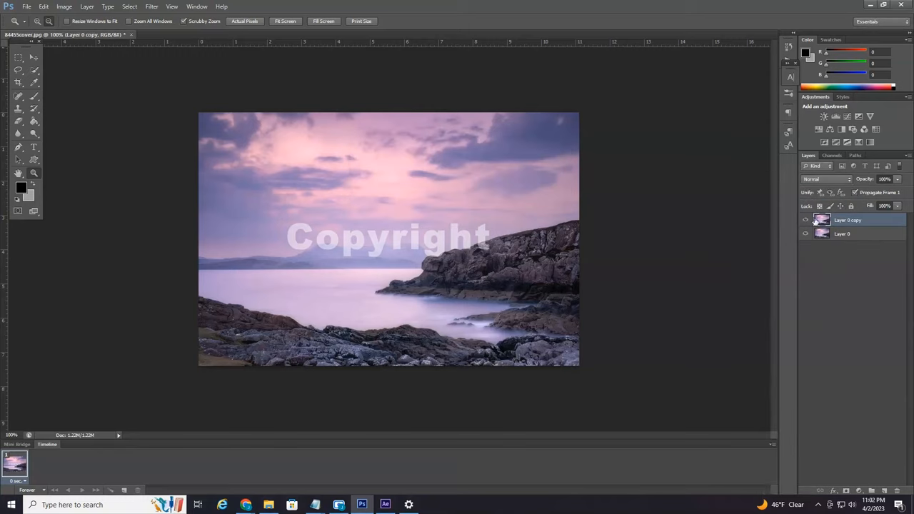
click(843, 234)
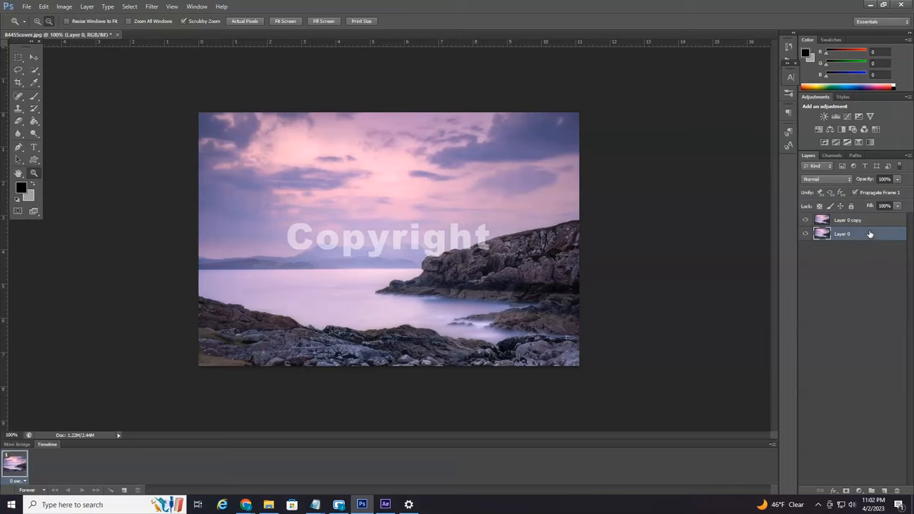
click(849, 220)
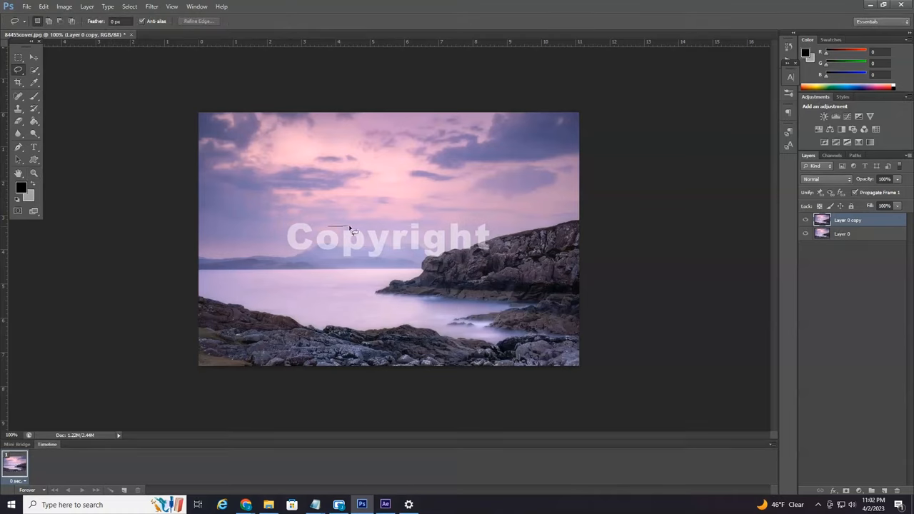
Step: Trace a freehand Lasso selection enclosing the white Copyright lettering
drag(350, 227, 451, 223)
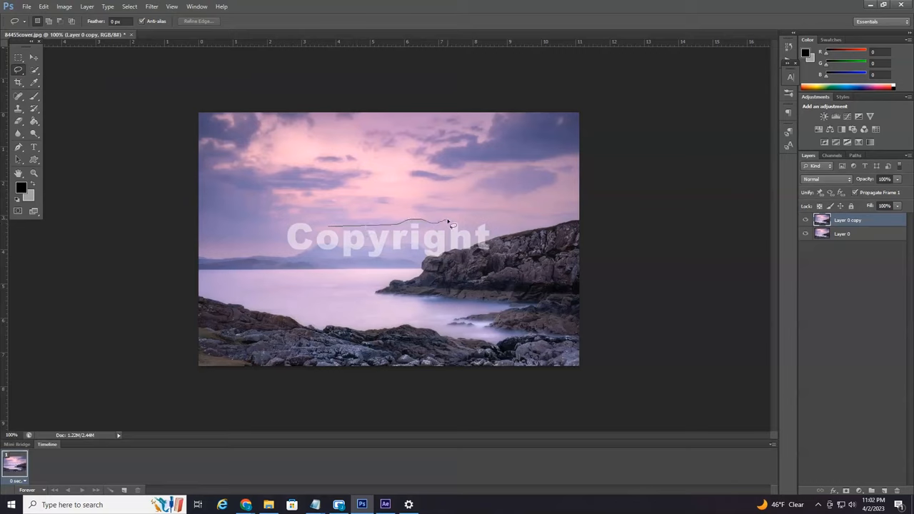
drag(449, 223, 501, 256)
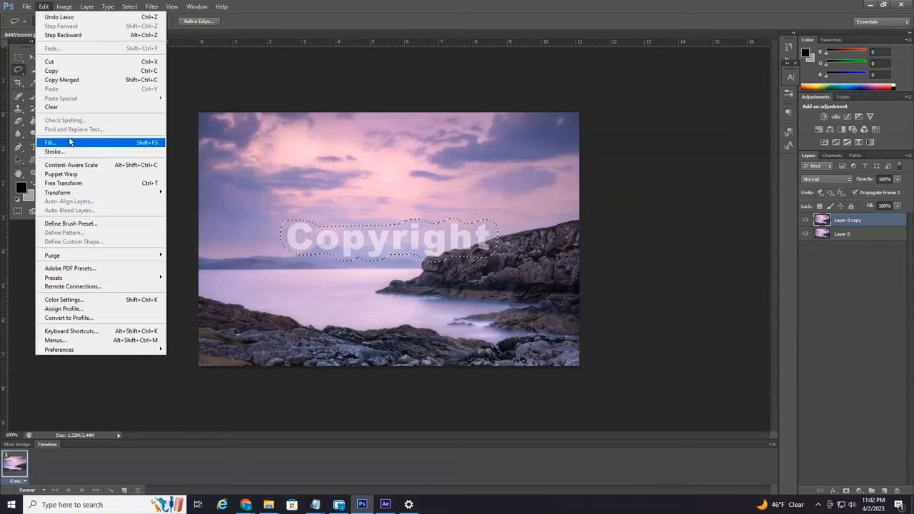
Step: Fill the selection with Content-Aware via Edit > Fill, then clear the selection
click(50, 143)
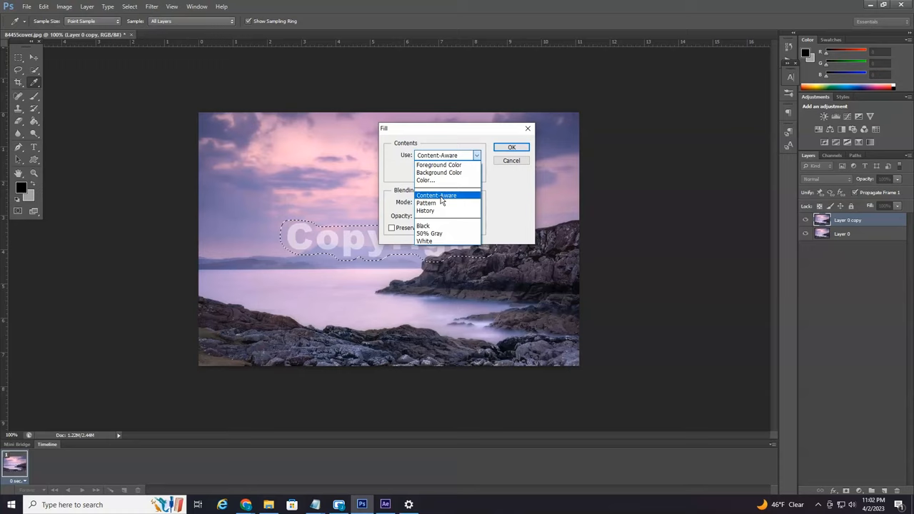
click(437, 194)
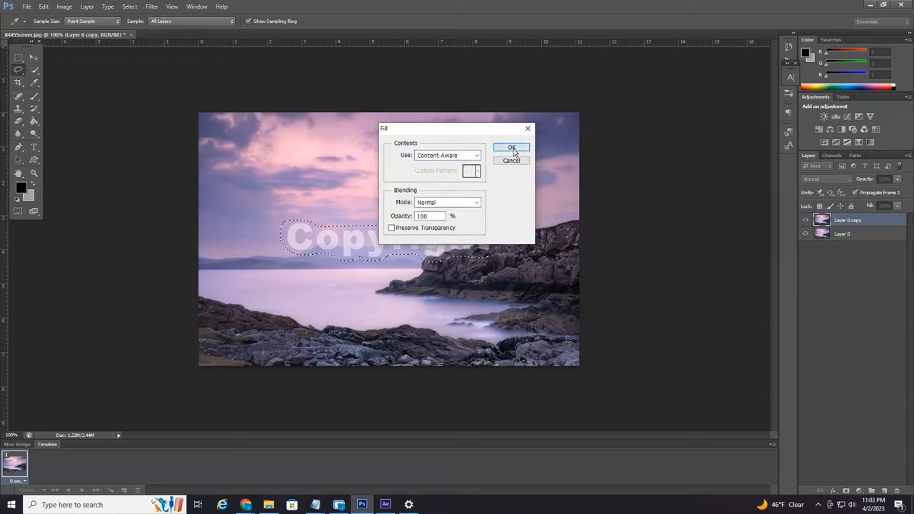
click(511, 147)
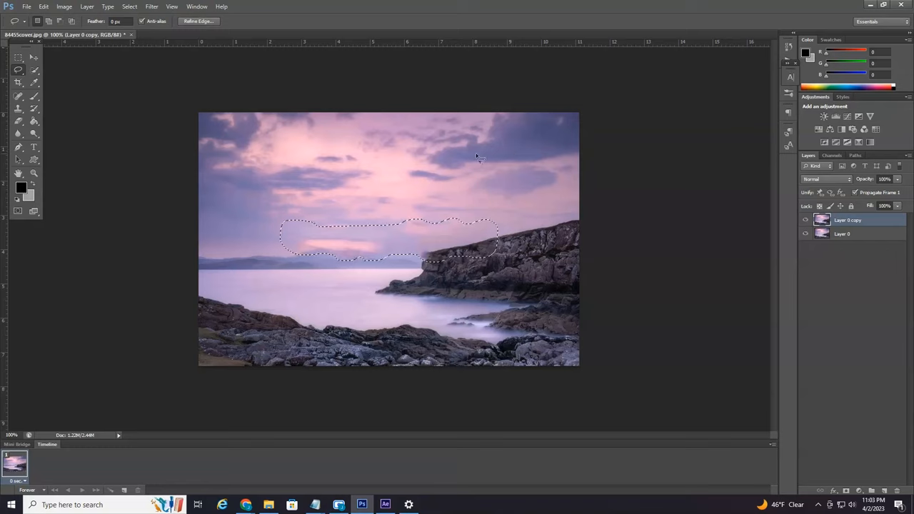
click(19, 57)
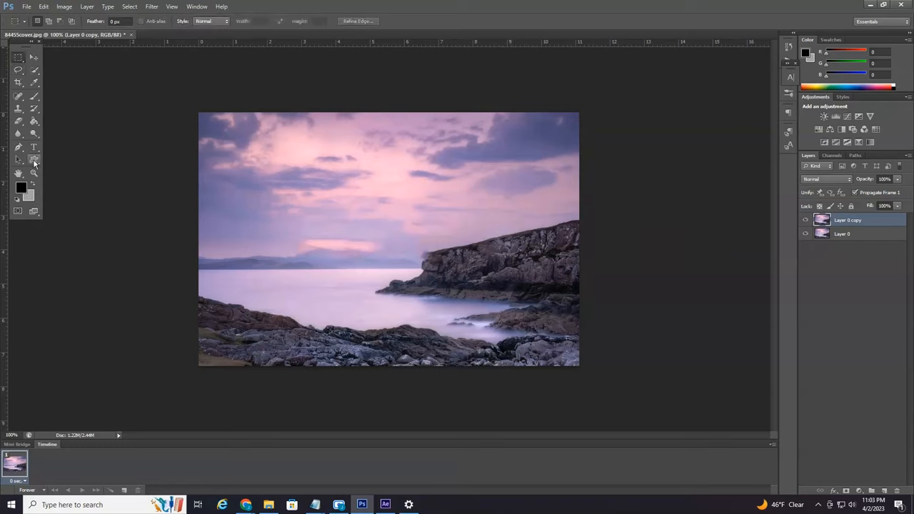
Step: Magnify the repaired sky and sea area with the Zoom tool
click(34, 174)
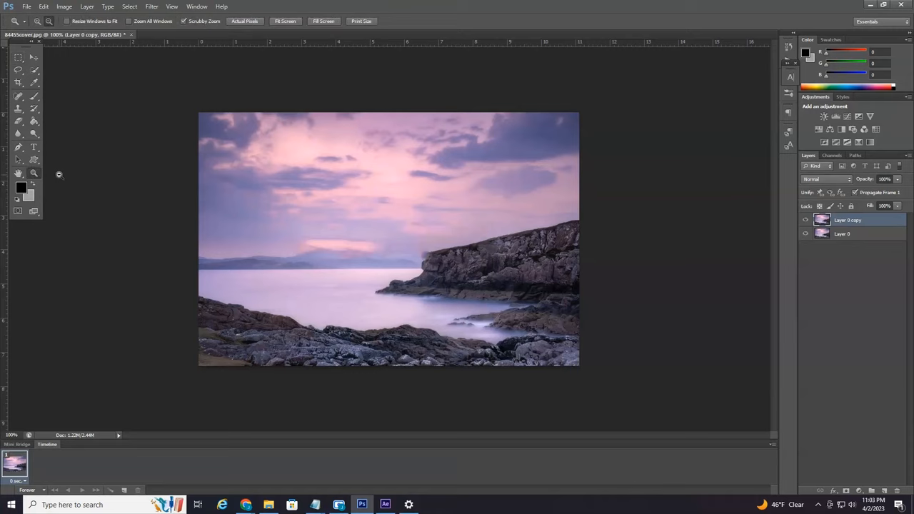
mouse_move(323, 237)
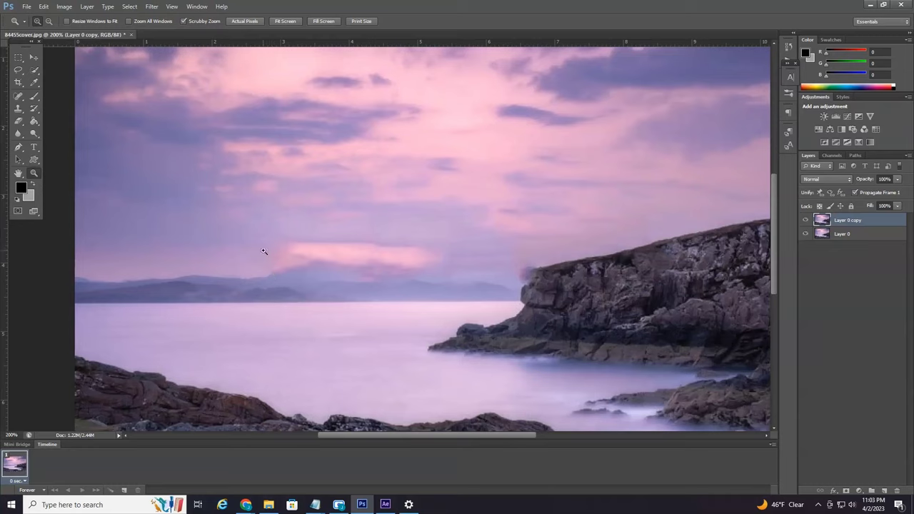
mouse_move(273, 197)
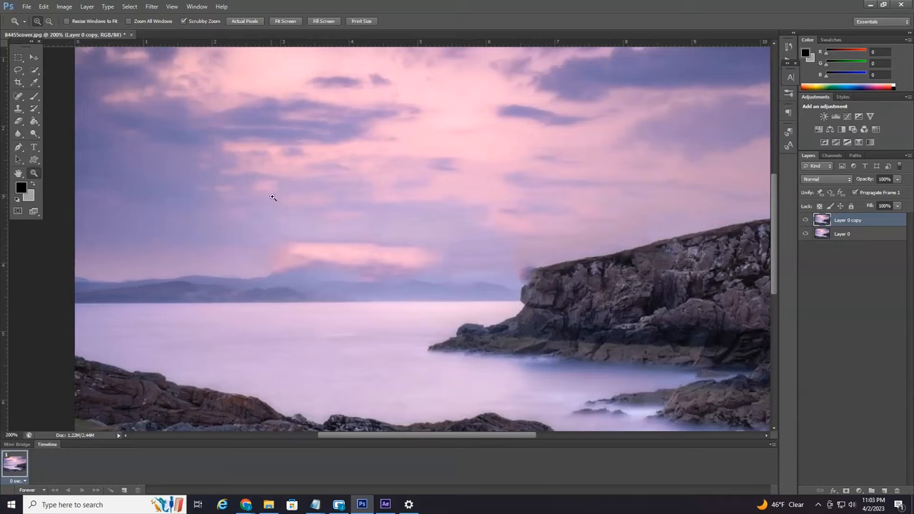